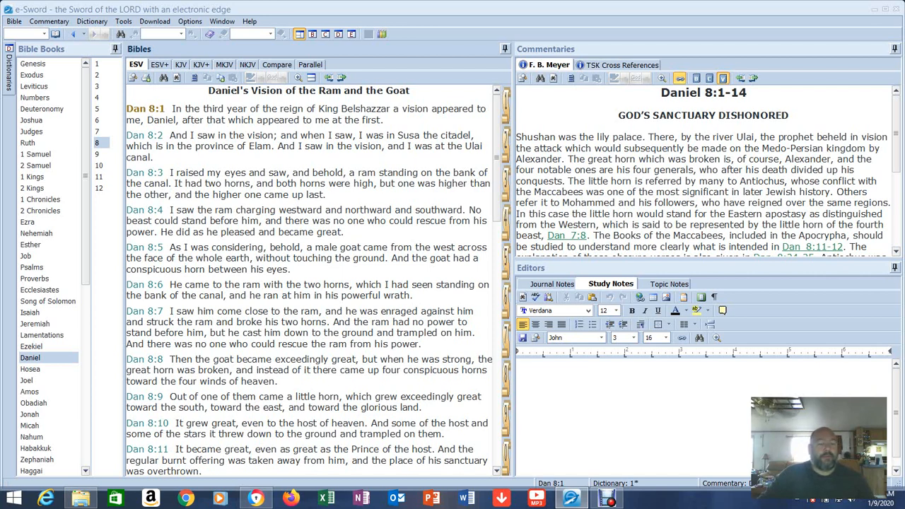
# Highlight the opening words of Daniel 8:1 while reading the verse.
pyautogui.moveTo(170, 108); pyautogui.dragTo(271, 108)
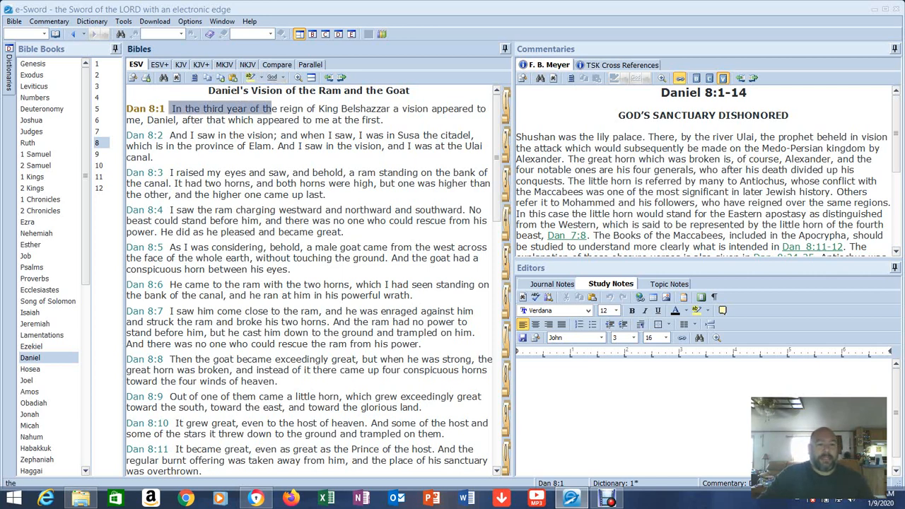
pyautogui.moveTo(269, 107); pyautogui.dragTo(381, 119)
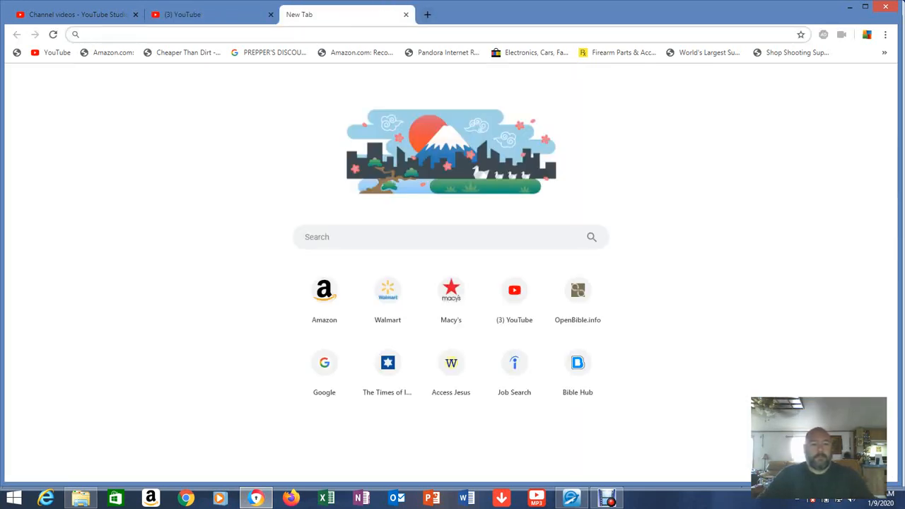
# Start entering a 'current day' query in the new tab's search box.
pyautogui.write('c')
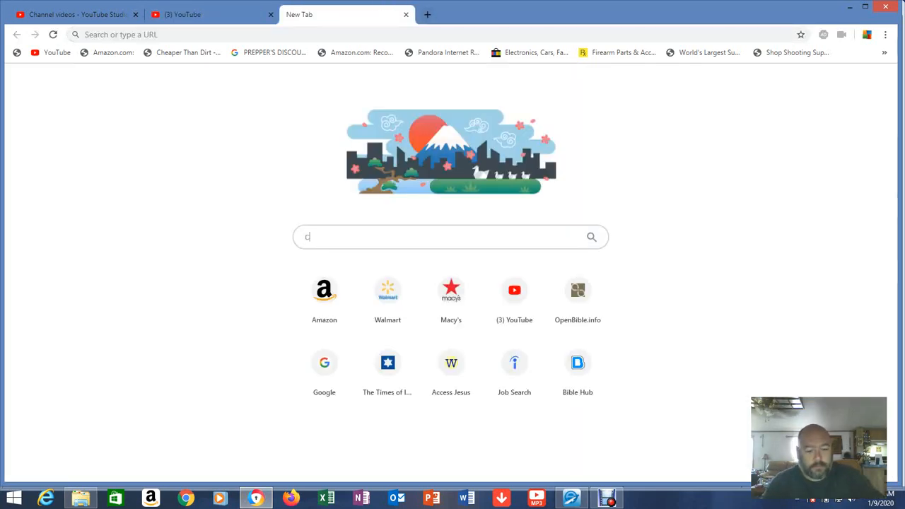
pyautogui.write('urrent day')
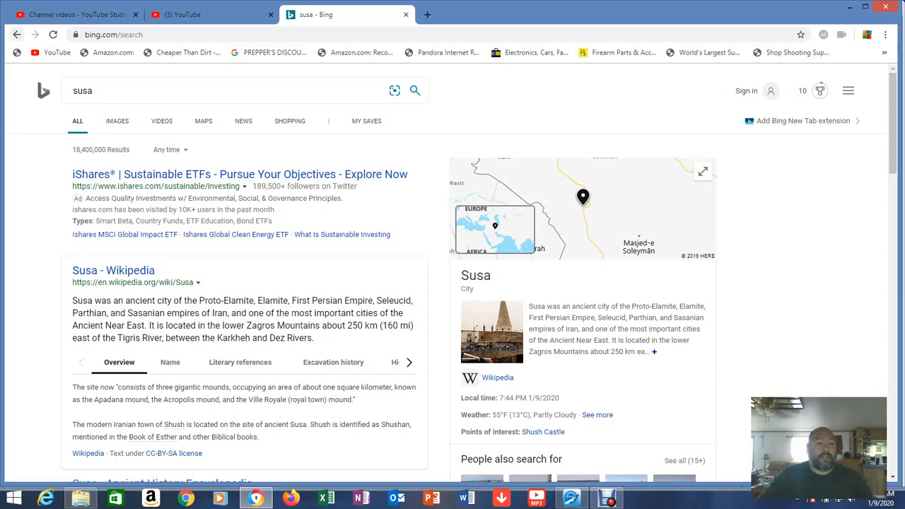
# Search Bing for 'current day susa', then select the query to replace it with 'ulai canal'.
pyautogui.write('current day susa')
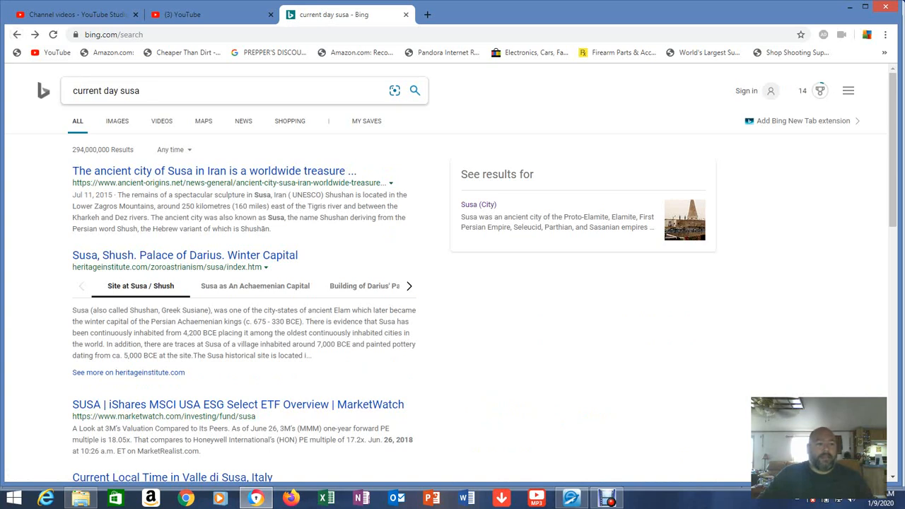
pyautogui.tripleClick(106, 90)
pyautogui.write('ulai canal')
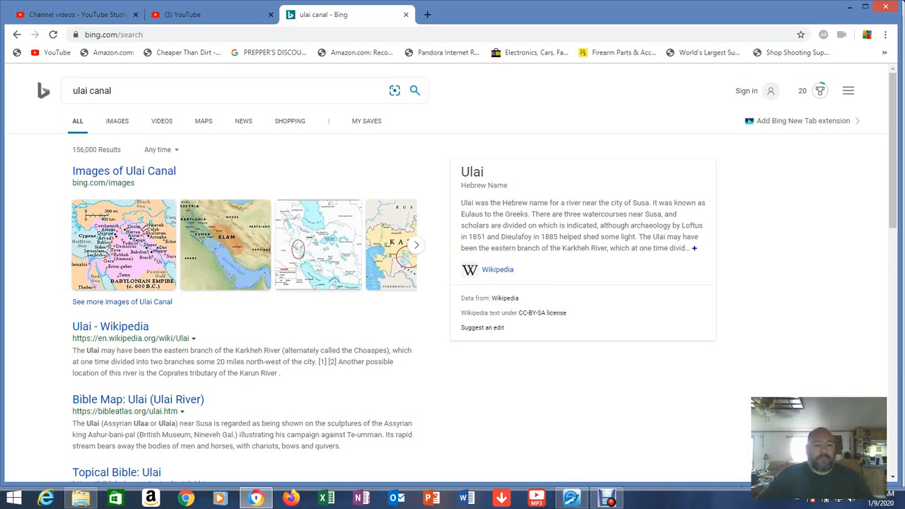
# Review the Ulai canal results before returning to Daniel 8 in e-Sword.
pyautogui.click(116, 122)
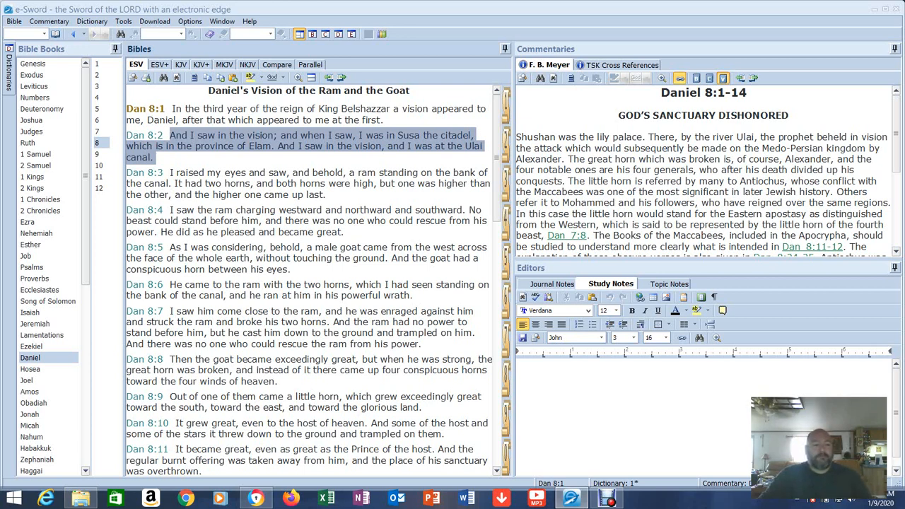
# Read Daniel 8:2–5 in the Bibles pane, up to the male goat from the west.
pyautogui.click(283, 182)
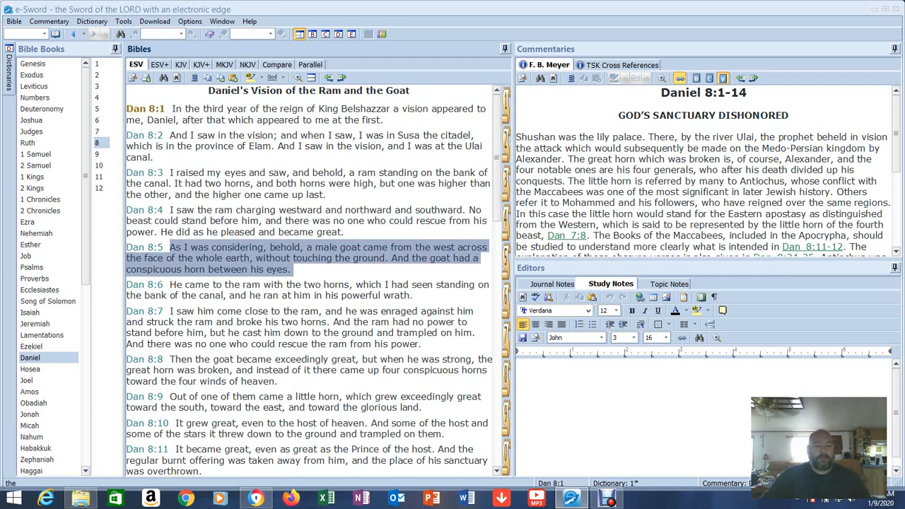
# Highlight phrases in Daniel 8:5–6 and read on past verse 11 in the Bible pane.
pyautogui.doubleClick(445, 246)
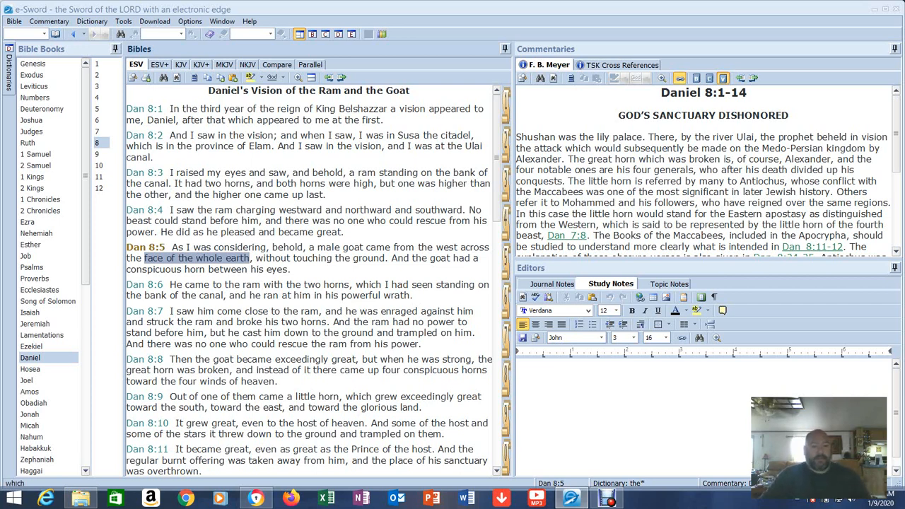
pyautogui.moveTo(254, 257); pyautogui.dragTo(290, 268)
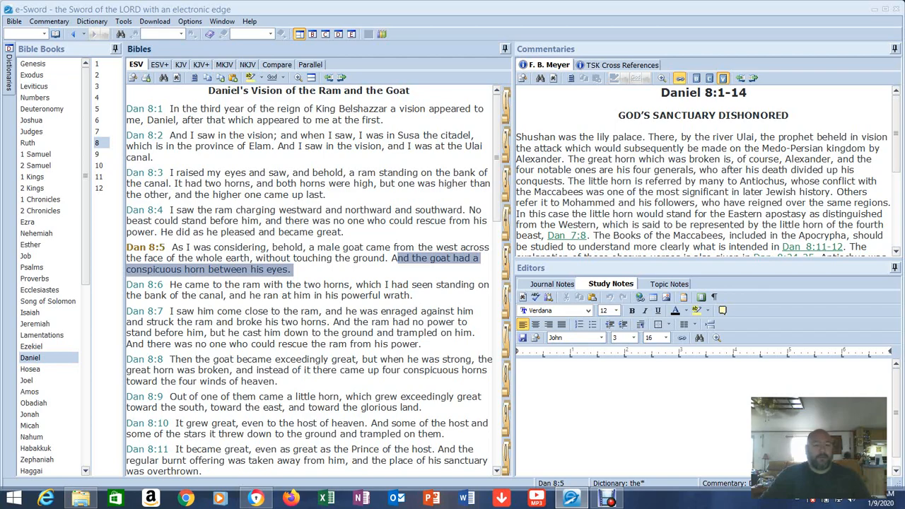
pyautogui.scroll(-3)
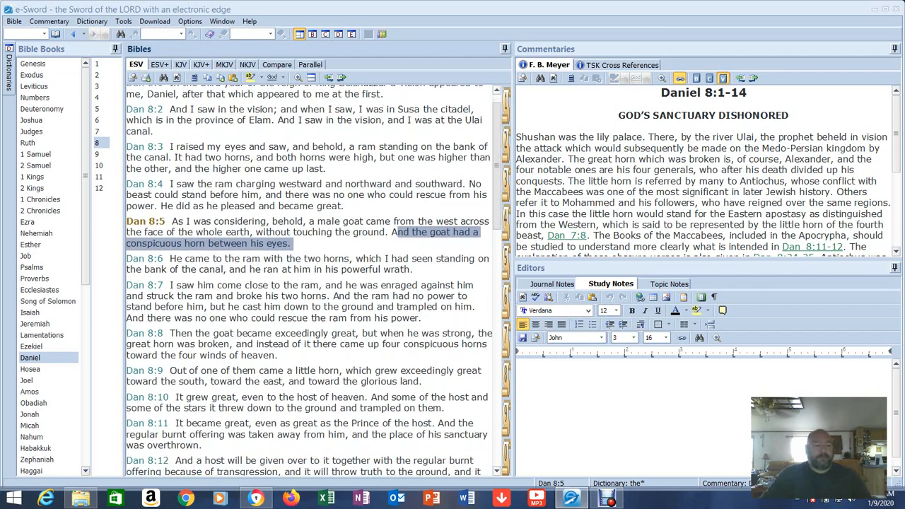
pyautogui.scroll(-3)
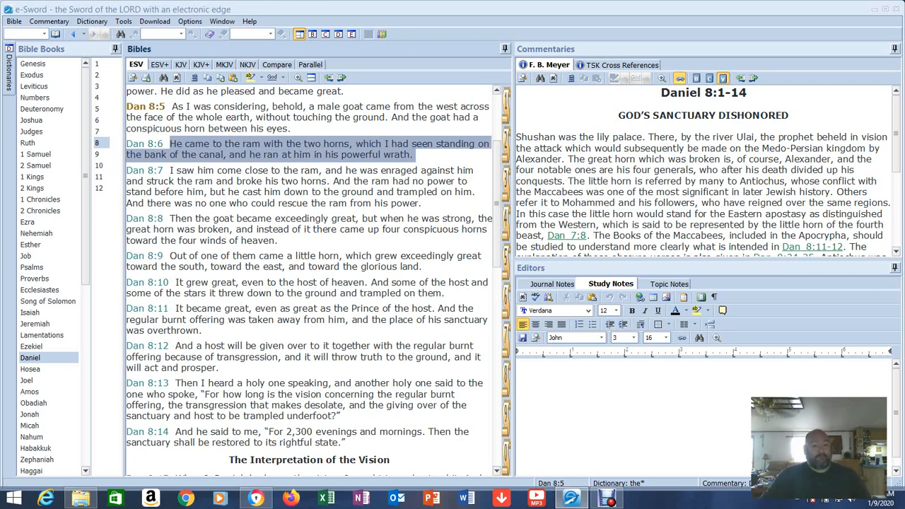
pyautogui.moveTo(170, 170); pyautogui.dragTo(263, 181)
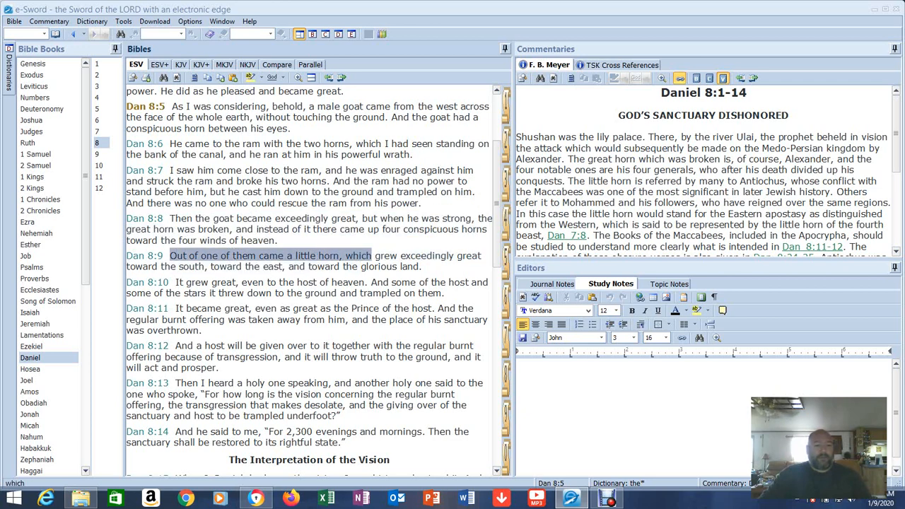
pyautogui.moveTo(370, 254); pyautogui.dragTo(422, 266)
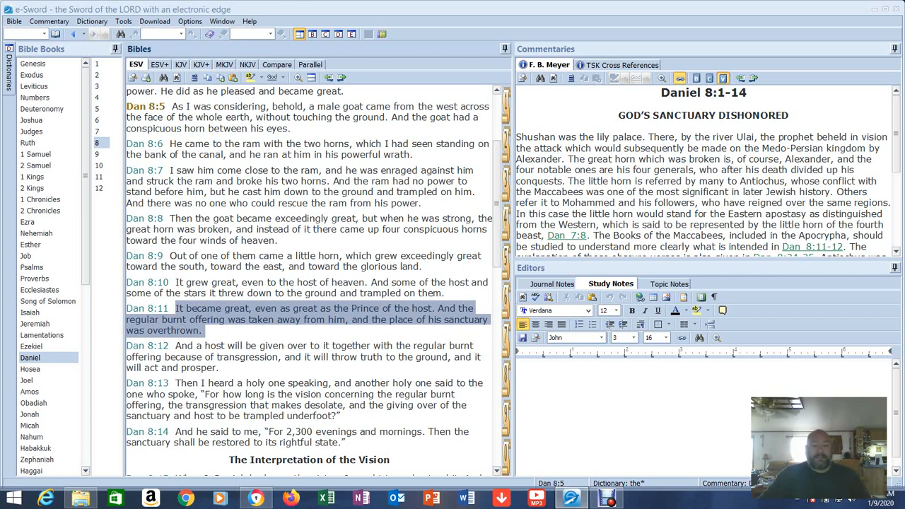
pyautogui.scroll(-3)
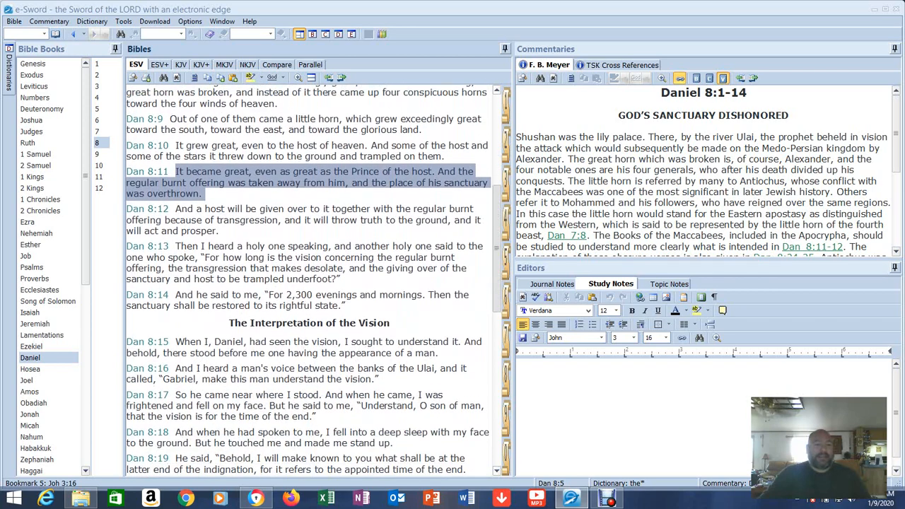
pyautogui.scroll(-3)
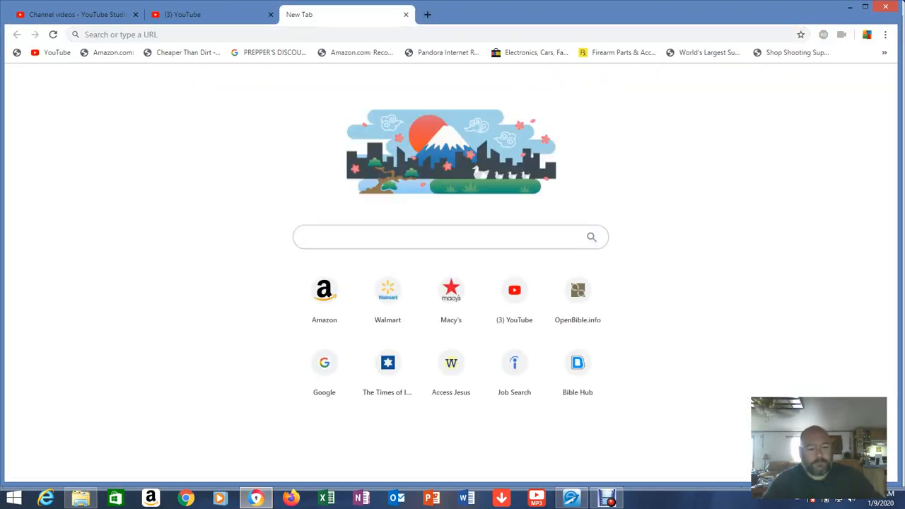
# Search Bing for '2300 days in years' (about 6.3 years), then return to Daniel 8.
pyautogui.write('2300 days in years')
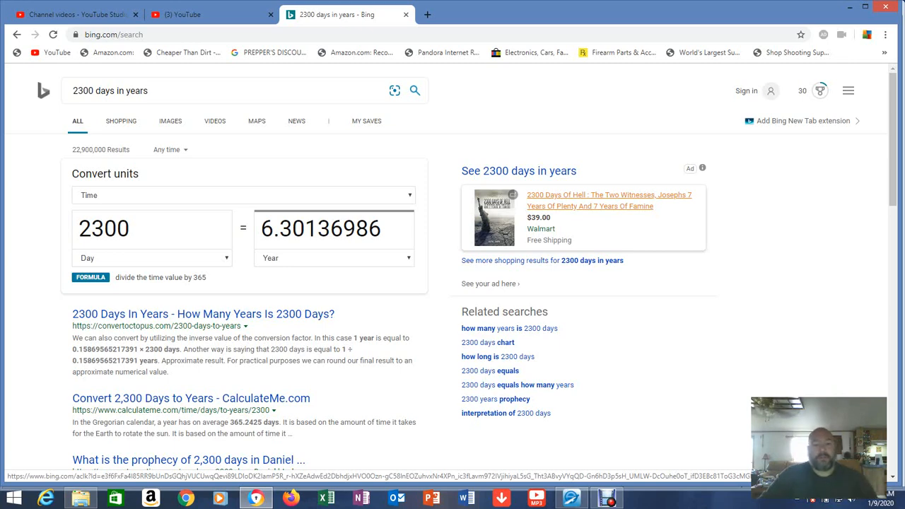
pyautogui.moveTo(517, 384)
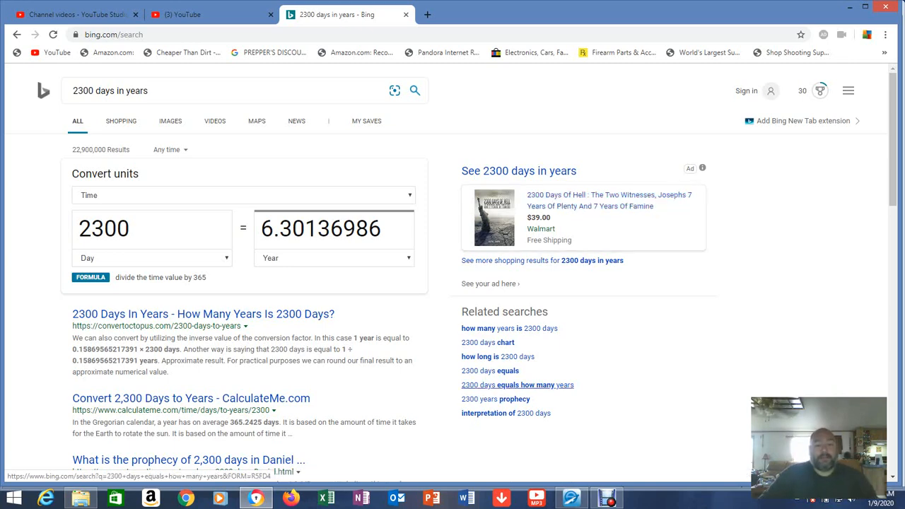
pyautogui.click(571, 497)
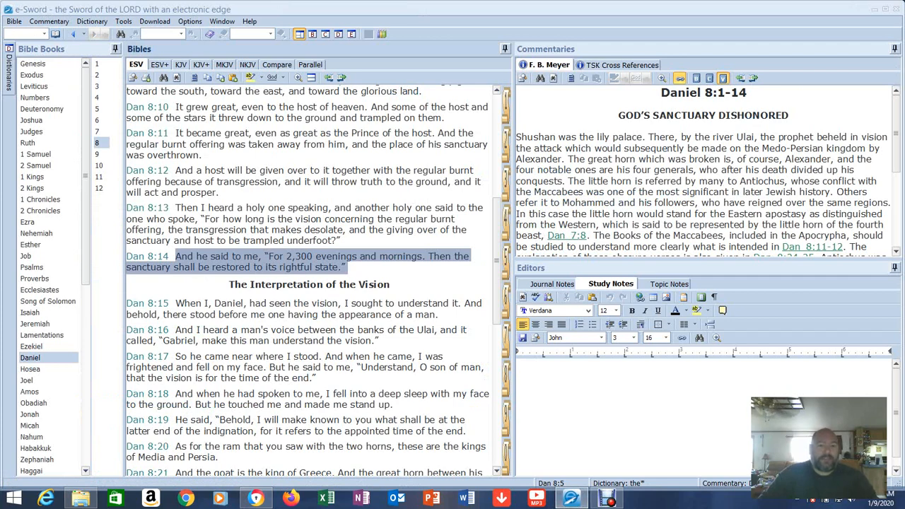
# Read Daniel 8:15–26, the interpretation of the vision, in the Bible pane.
pyautogui.scroll(-3)
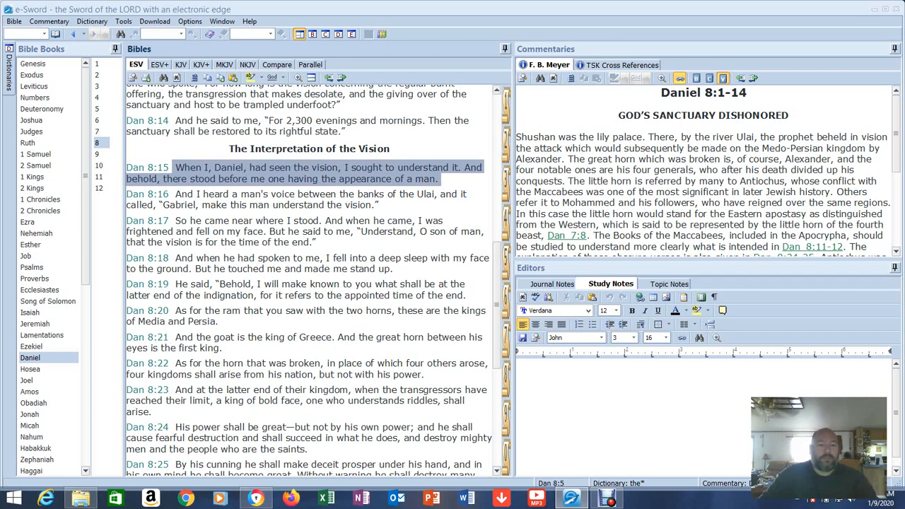
pyautogui.scroll(-3)
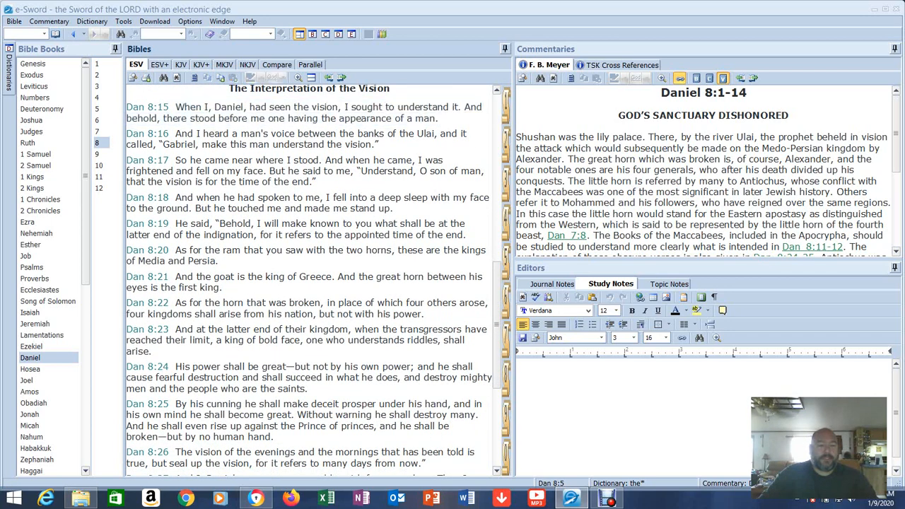
pyautogui.doubleClick(304, 139)
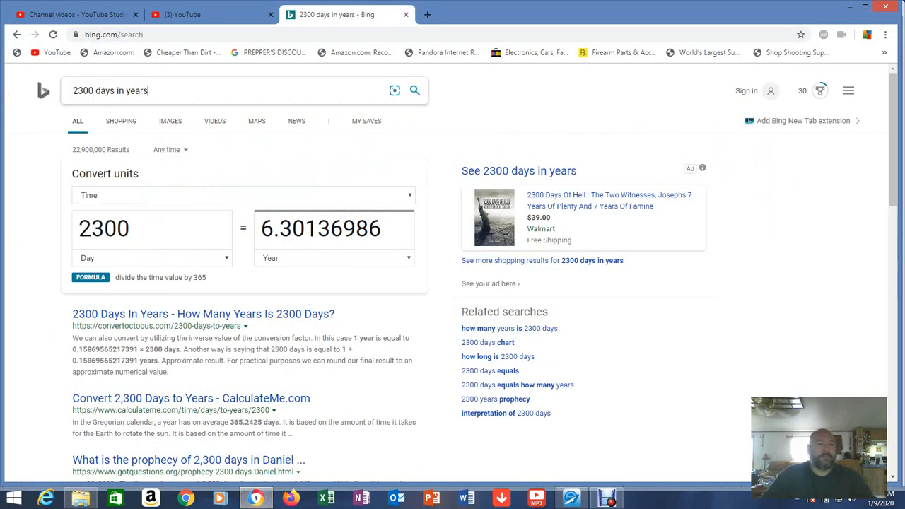
# Search Bing for 'media and persia', then go back to the 2300 days results.
pyautogui.write('media and persia')
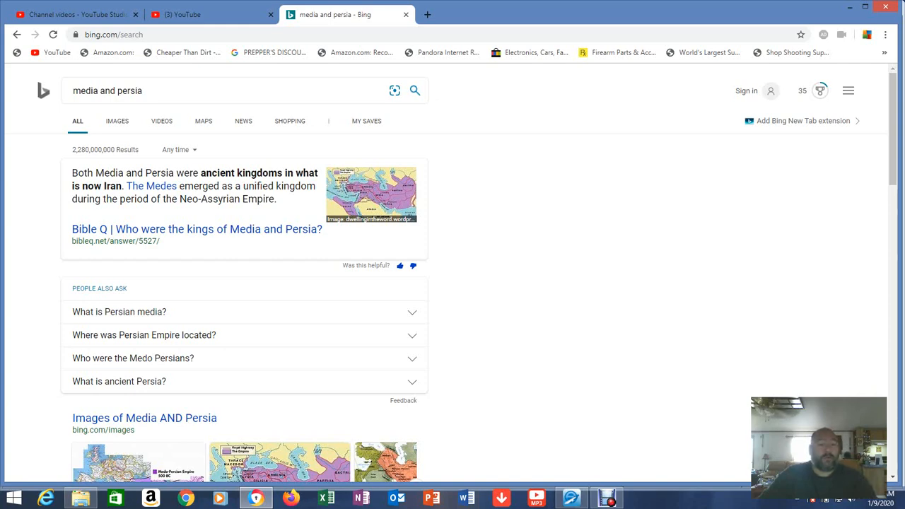
pyautogui.click(370, 195)
pyautogui.write('2300 days in years')
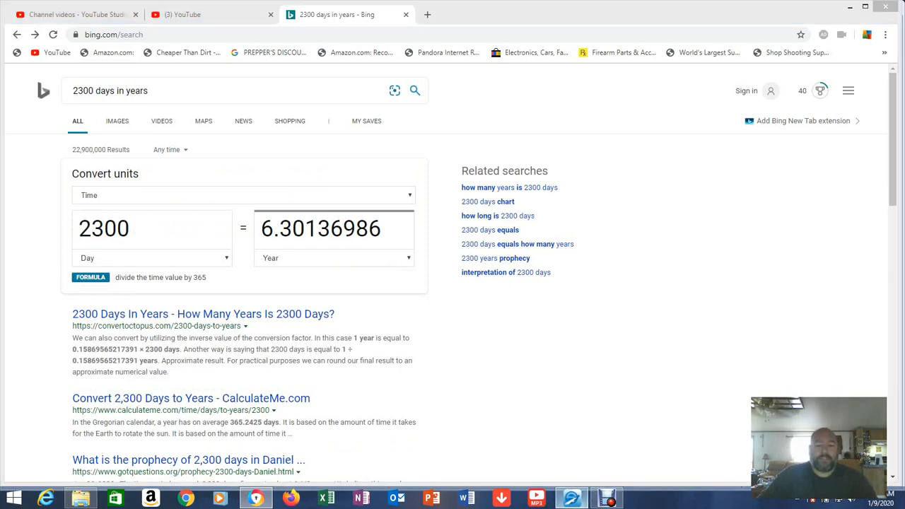
# Replace the 2300 days query with a new Bing search for 'trump'.
pyautogui.click(570, 498)
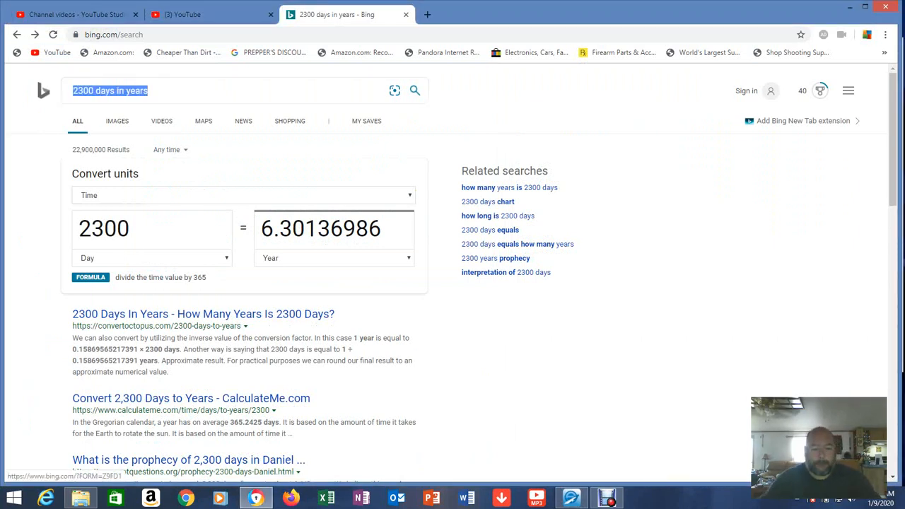
pyautogui.write('trump is the first king')
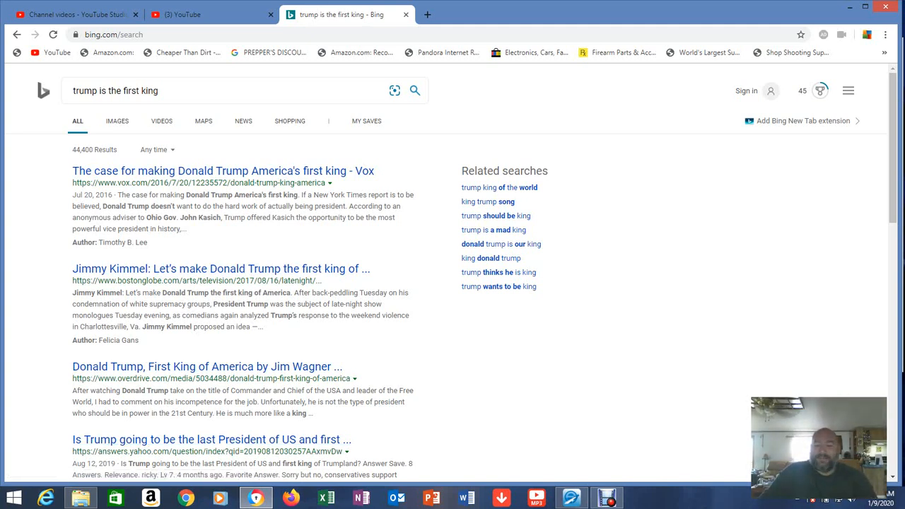
pyautogui.scroll(-3)
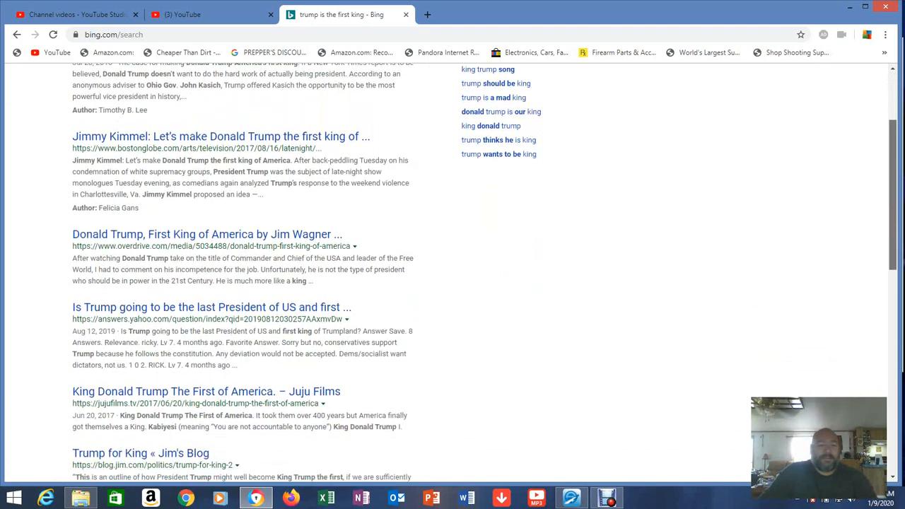
pyautogui.scroll(-3)
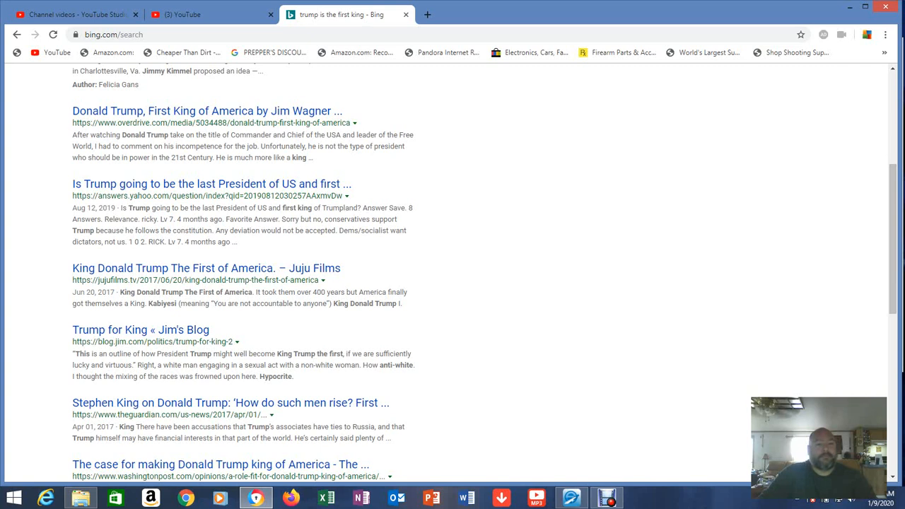
pyautogui.moveTo(206, 269)
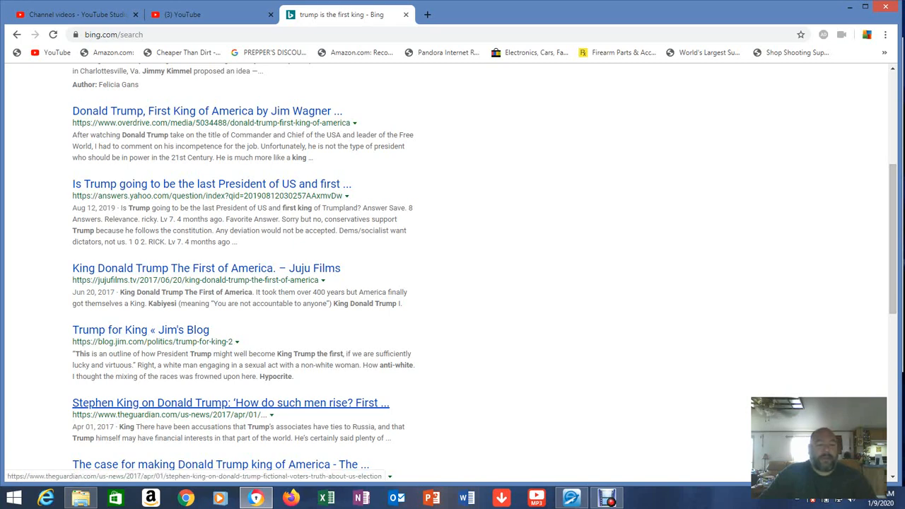
pyautogui.scroll(-3)
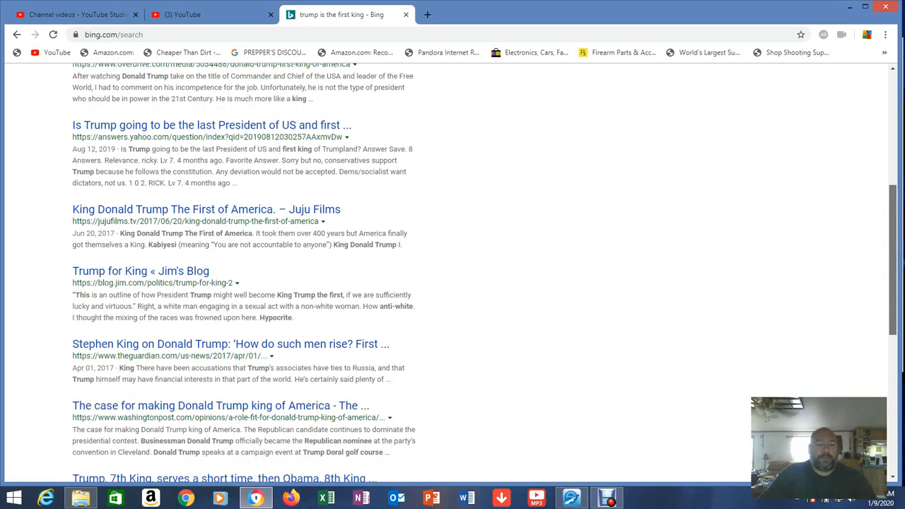
pyautogui.scroll(-3)
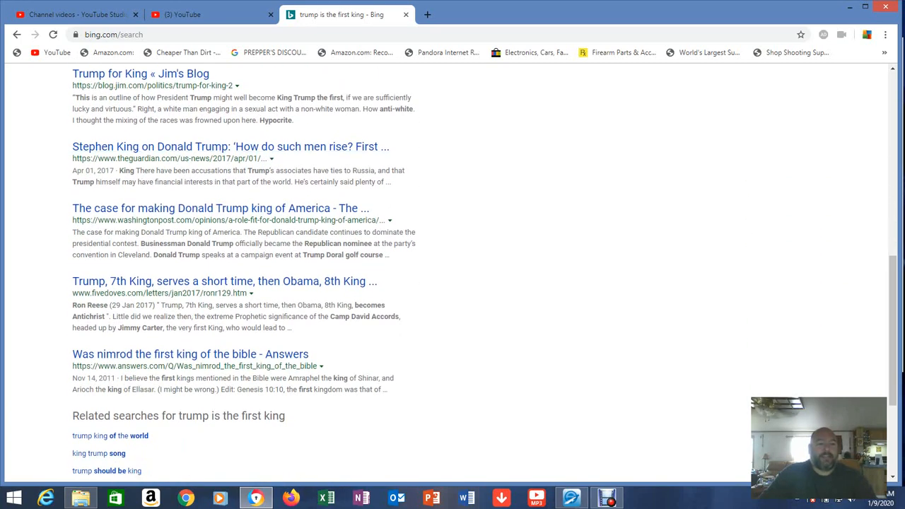
pyautogui.moveTo(223, 280)
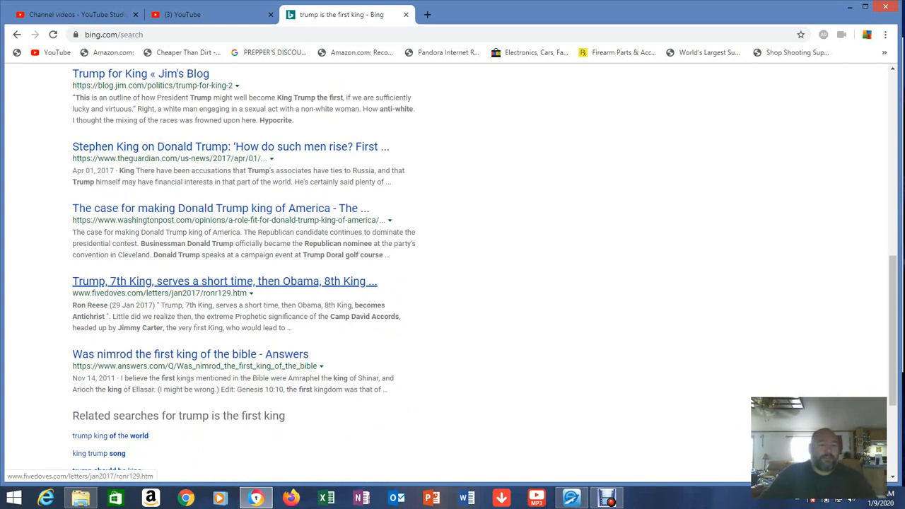
pyautogui.moveTo(190, 353)
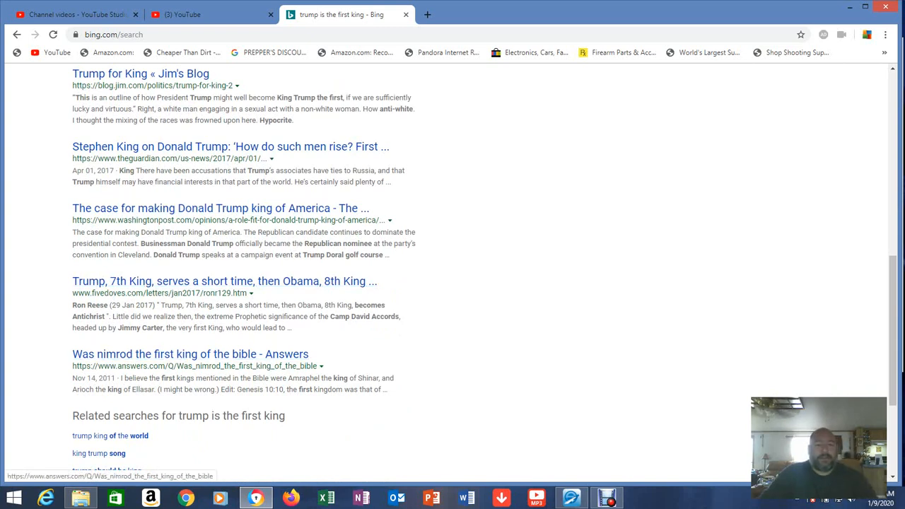
pyautogui.scroll(3)
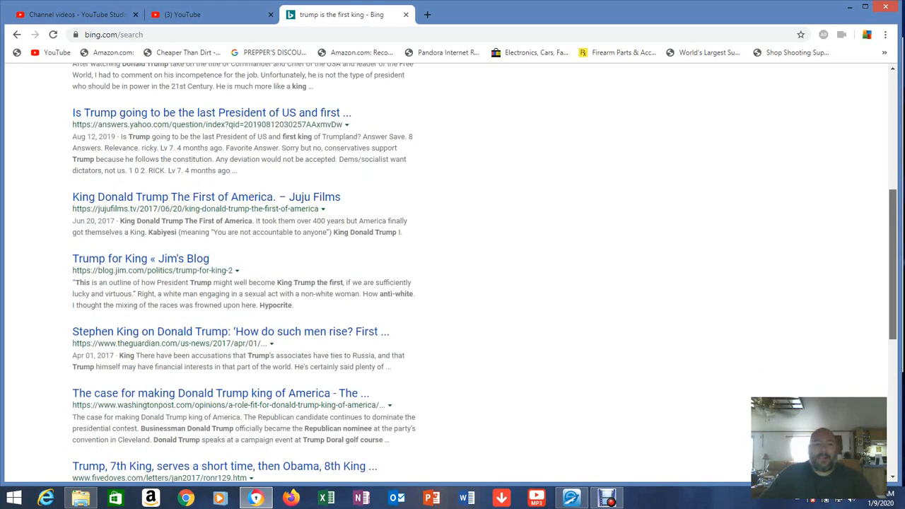
pyautogui.scroll(3)
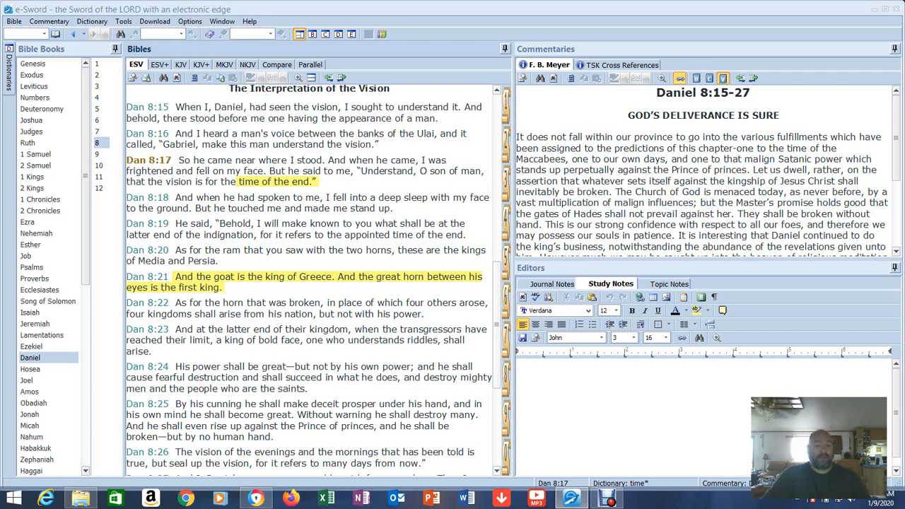
# Reach Dan 8:19–27 and select the opening words of verse 23 about the king of fierce countenance.
pyautogui.scroll(-3)
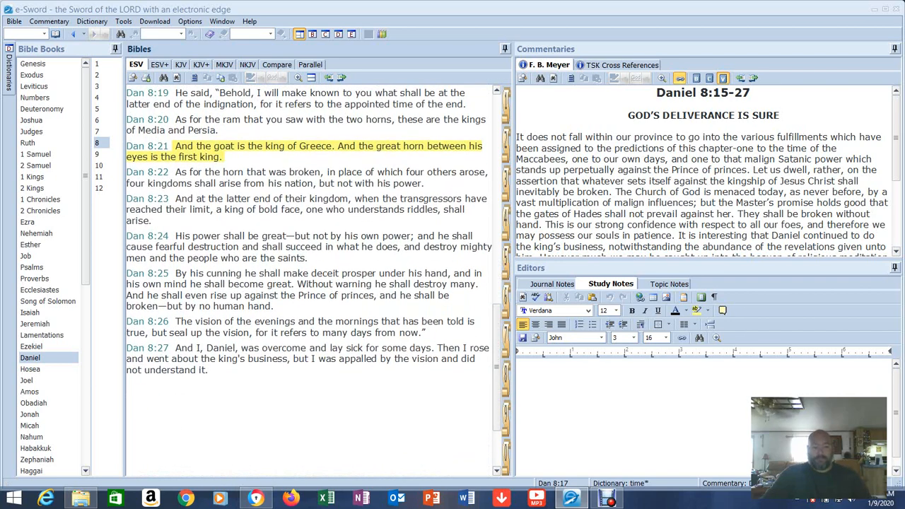
pyautogui.moveTo(175, 172); pyautogui.dragTo(263, 172)
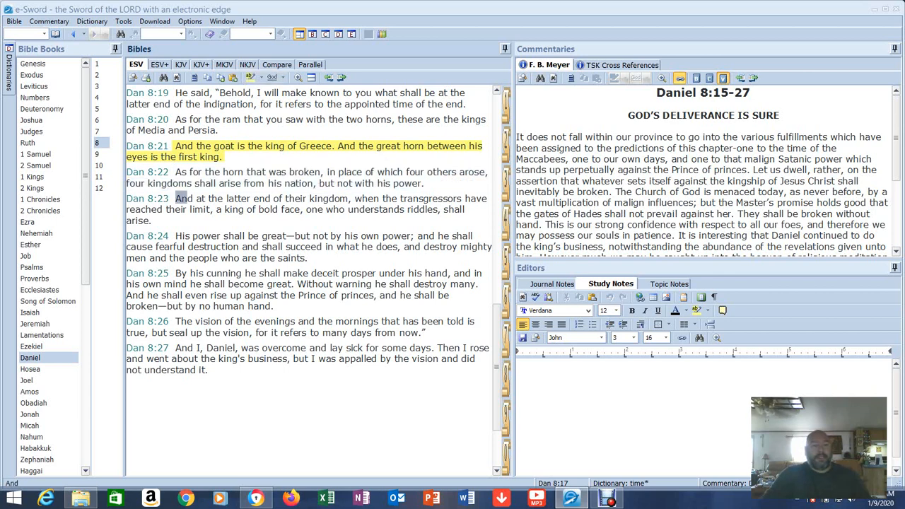
pyautogui.moveTo(175, 198); pyautogui.dragTo(427, 198)
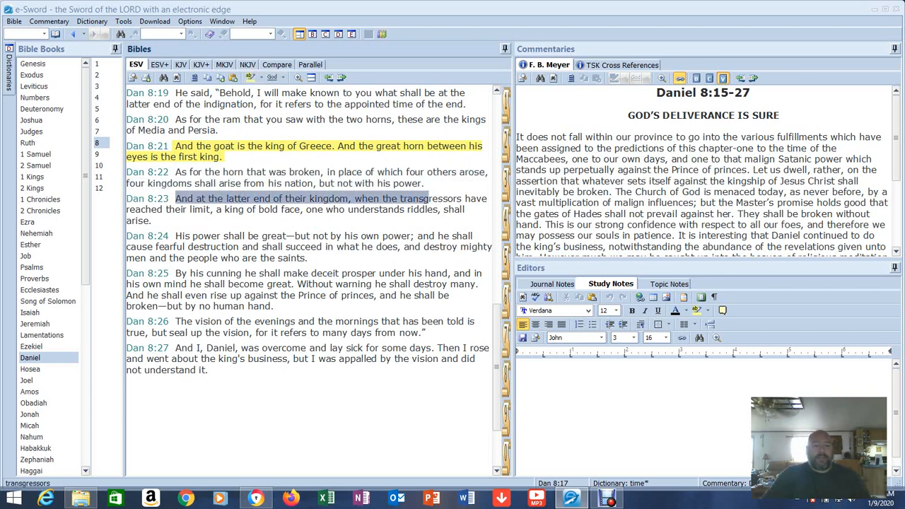
pyautogui.moveTo(176, 198); pyautogui.dragTo(464, 209)
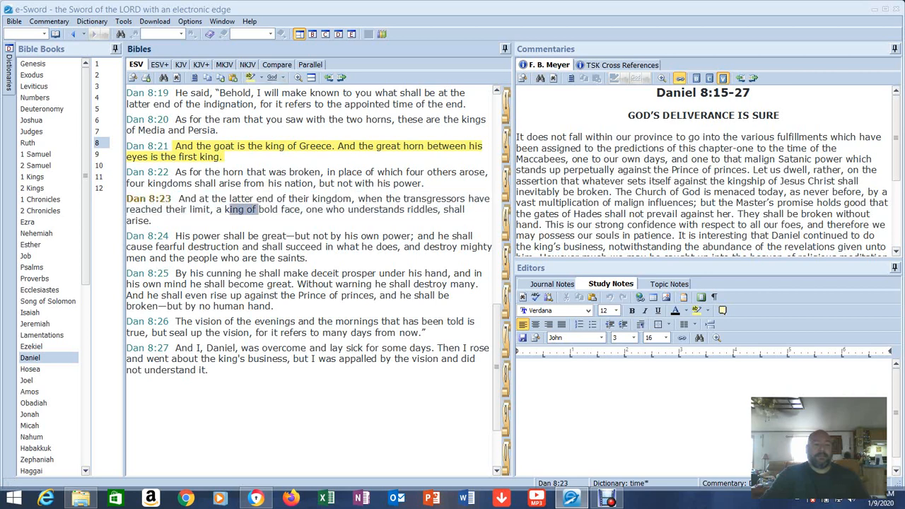
pyautogui.moveTo(228, 209); pyautogui.dragTo(300, 209)
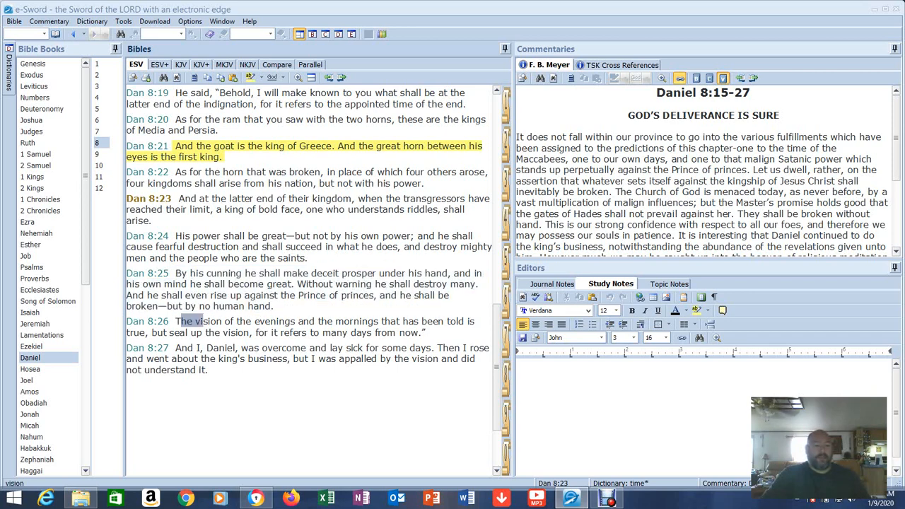
pyautogui.moveTo(184, 321); pyautogui.dragTo(424, 332)
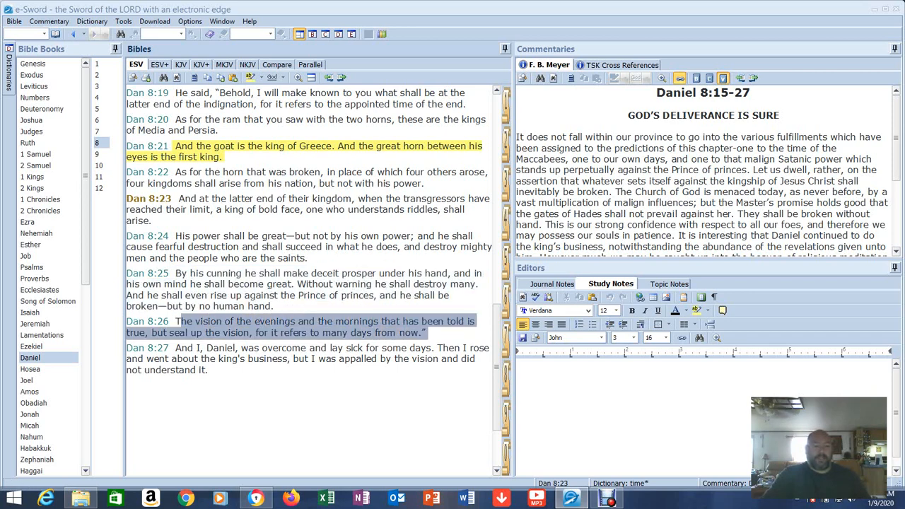